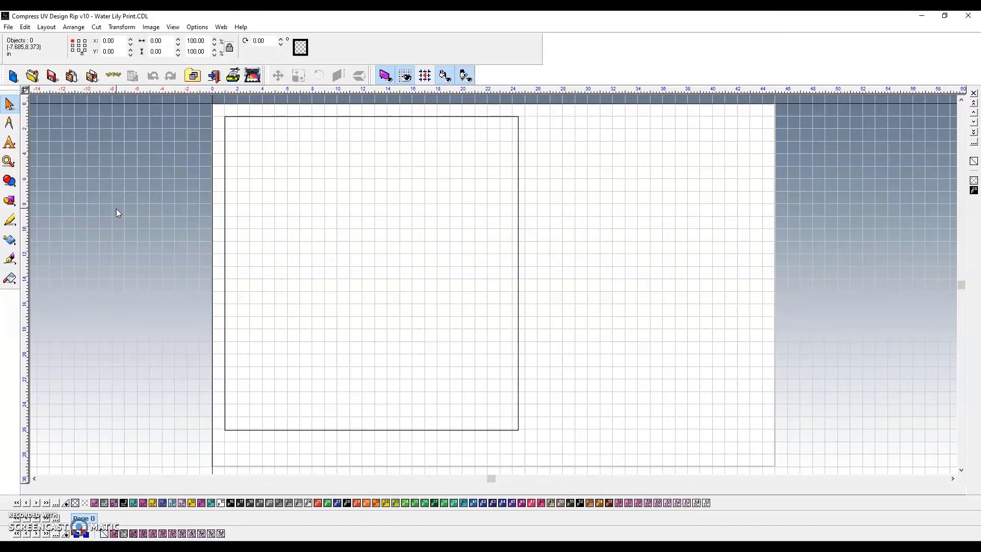
mouse_move(111, 220)
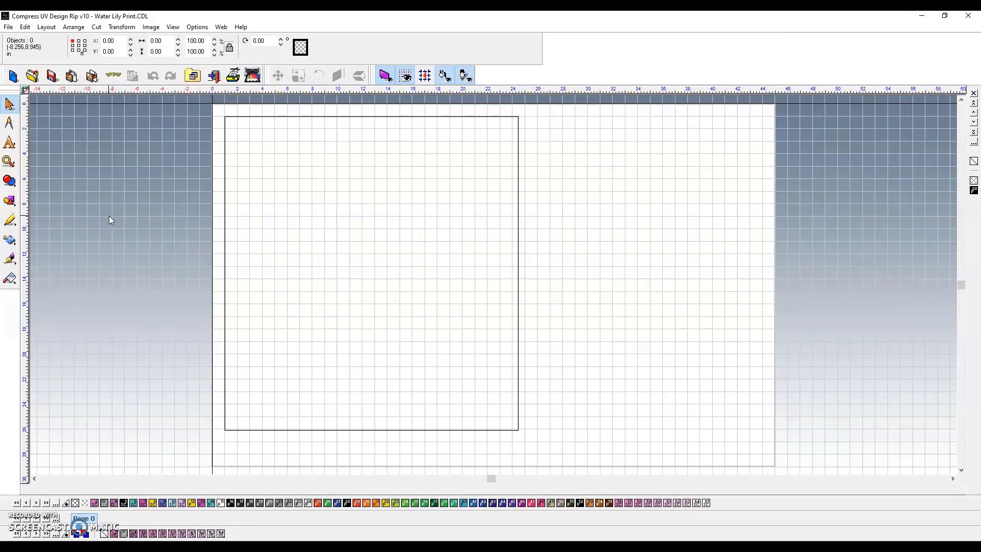
mouse_move(115, 221)
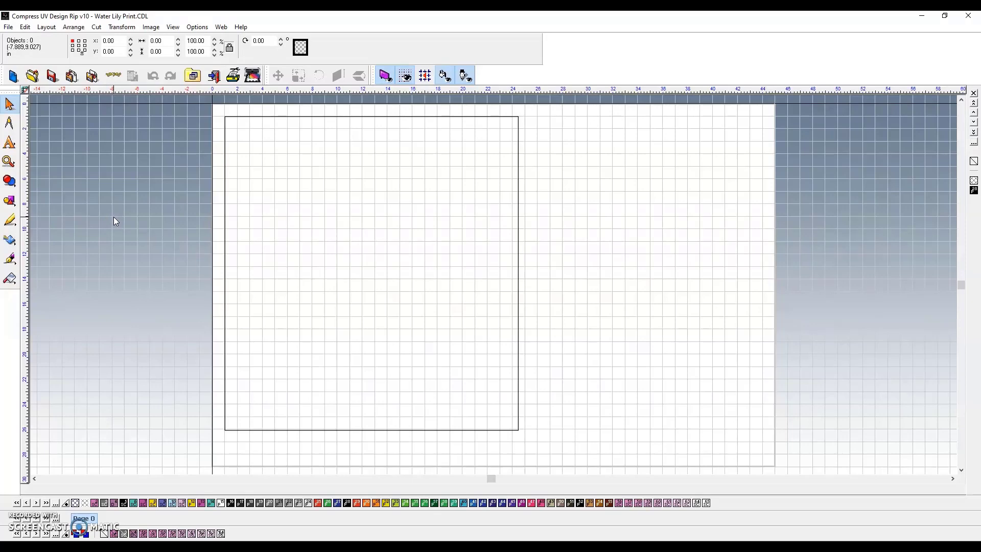
mouse_move(447, 289)
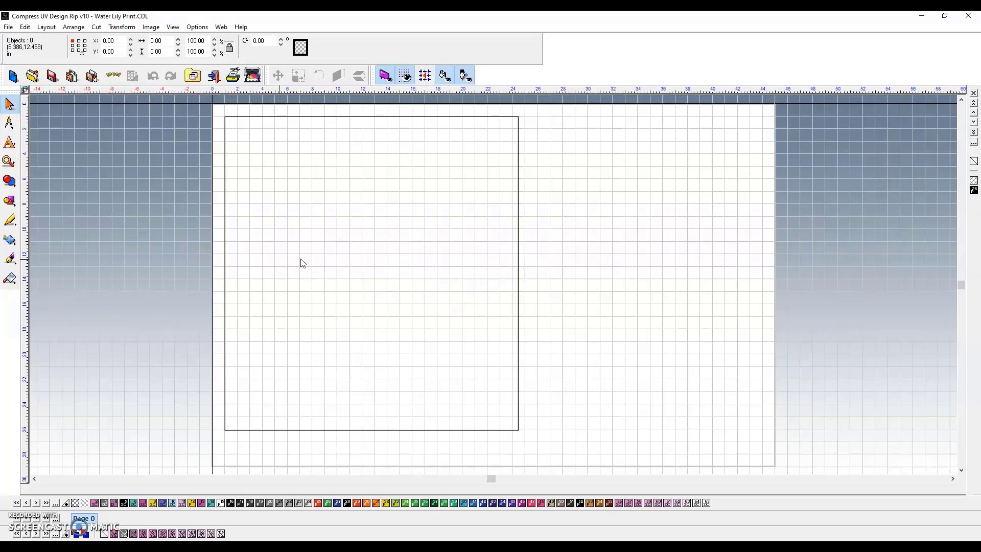
mouse_move(124, 256)
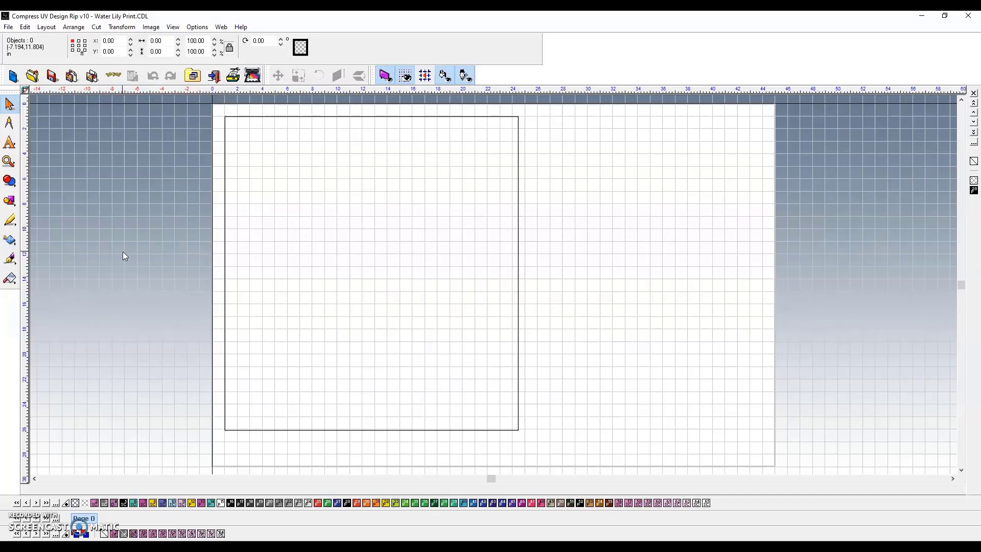
mouse_move(136, 264)
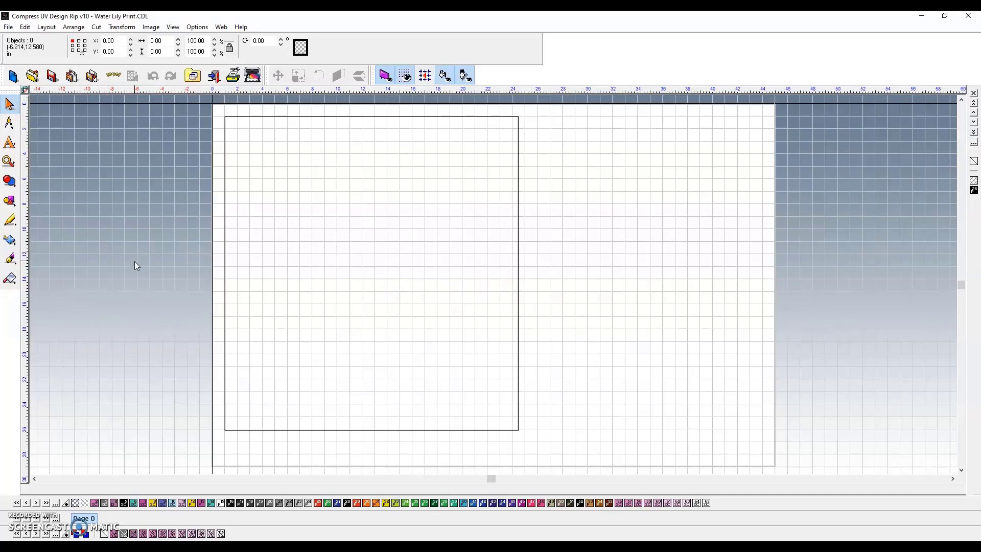
mouse_move(157, 273)
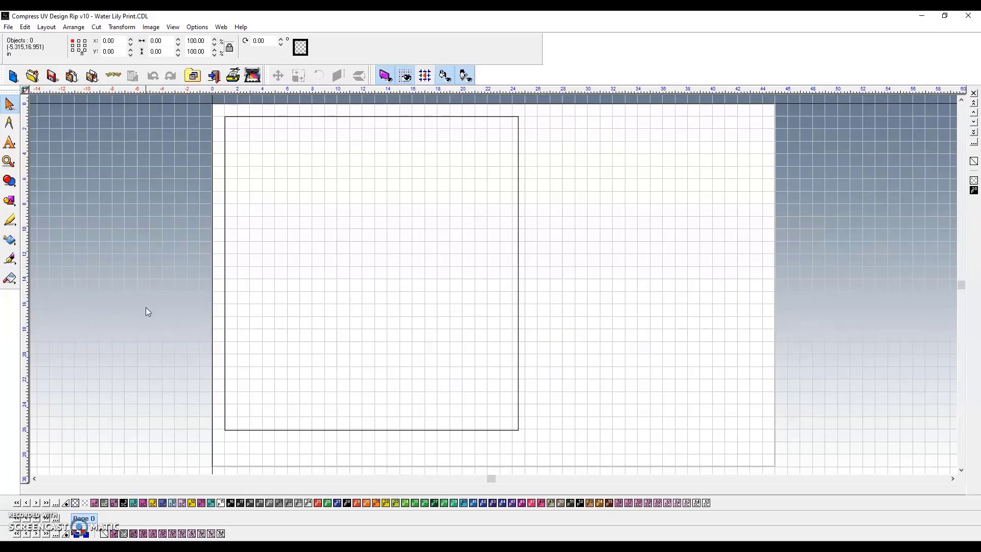
mouse_move(167, 383)
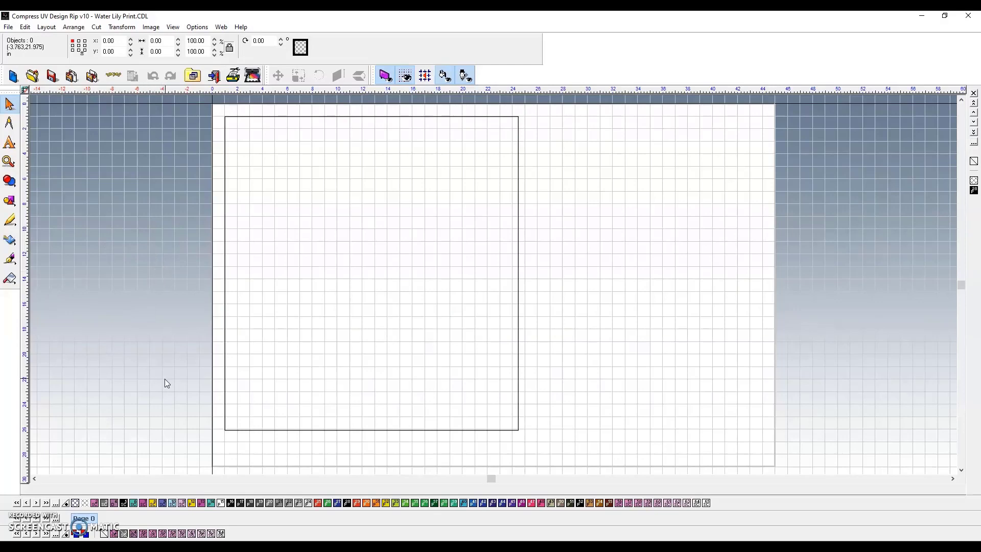
mouse_move(115, 483)
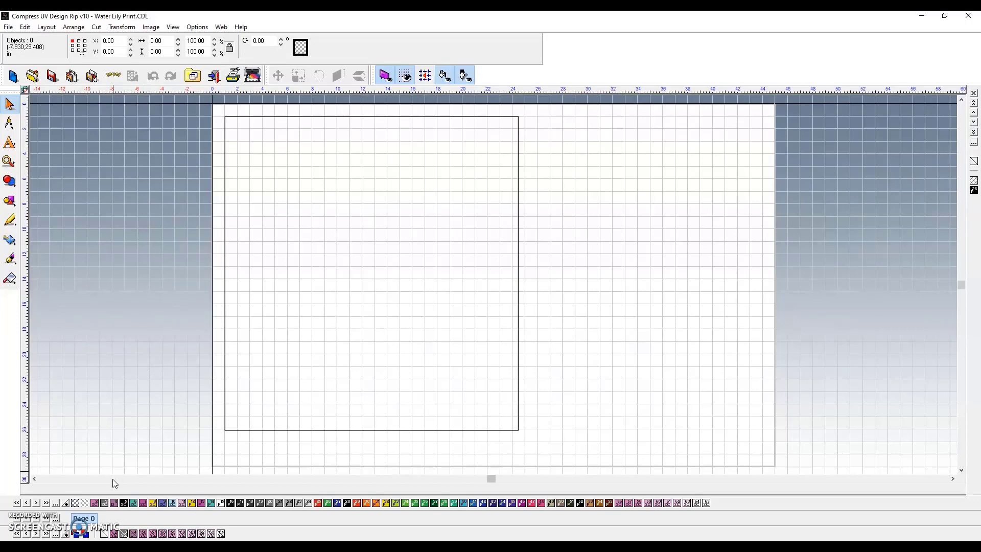
mouse_move(216, 149)
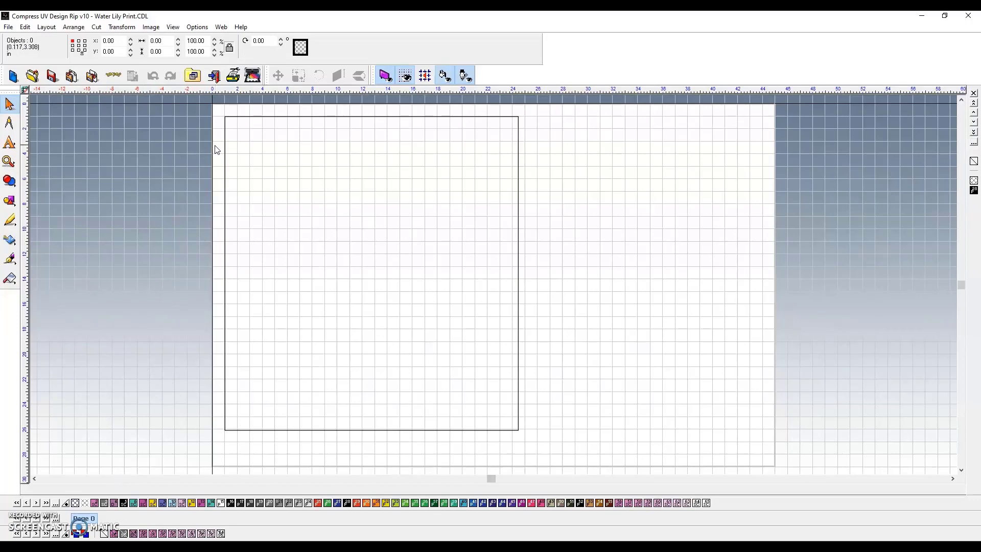
mouse_move(331, 199)
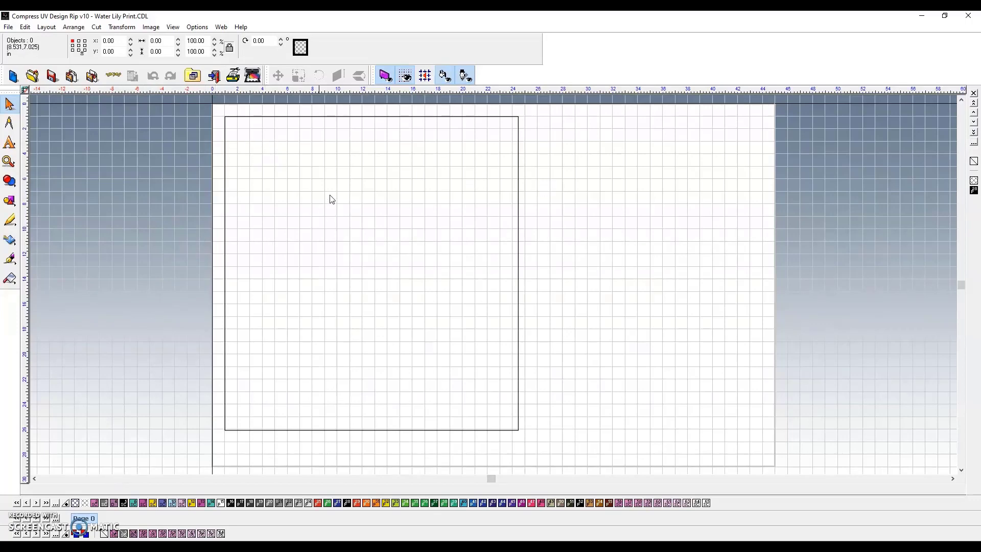
mouse_move(523, 129)
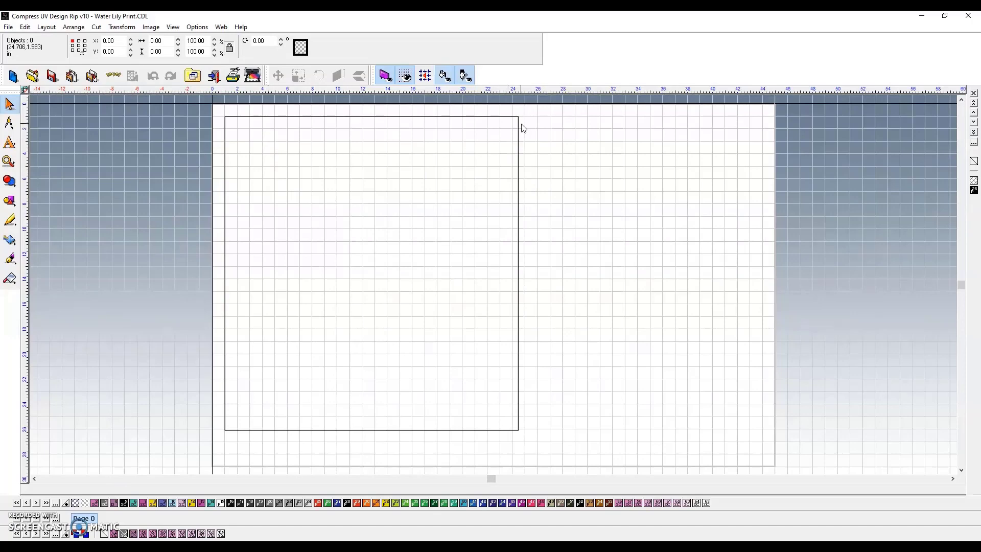
mouse_move(55, 118)
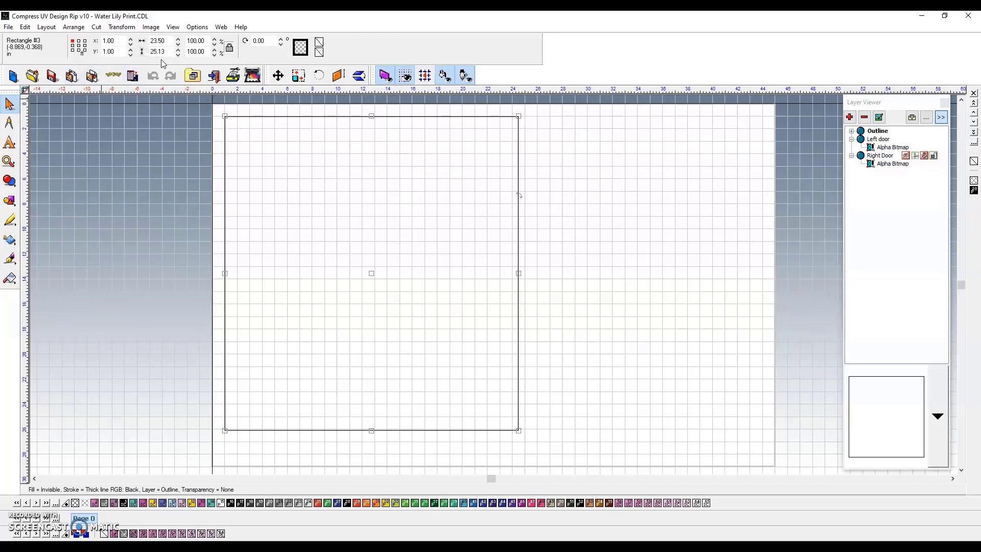
mouse_move(594, 244)
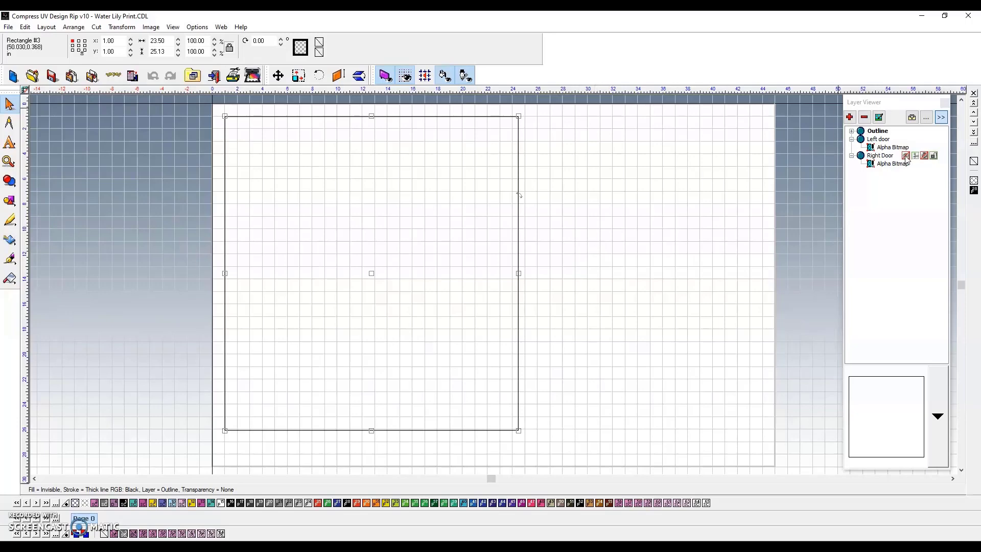
Select the Left door layer and magnify the top-left corner of the lily print.
click(878, 138)
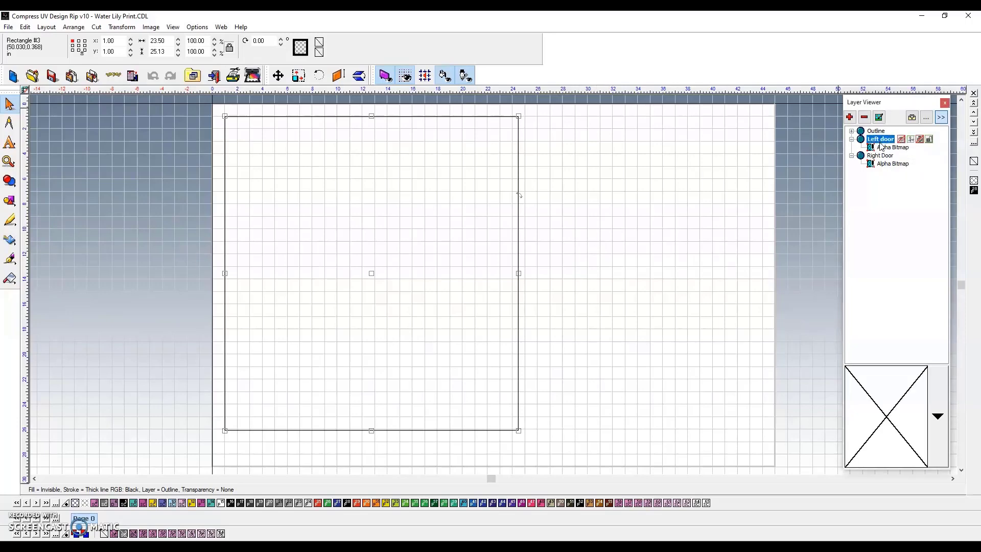
mouse_move(902, 139)
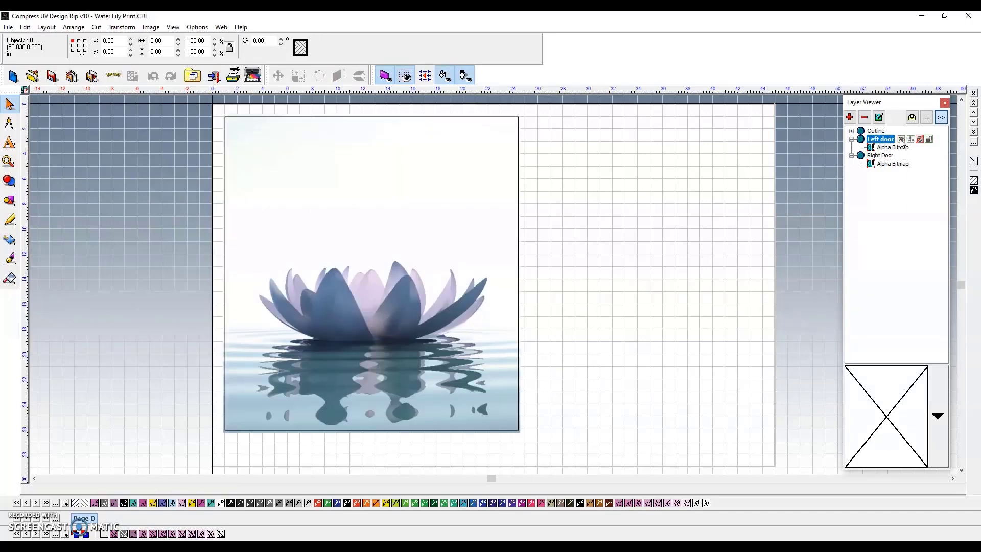
click(10, 161)
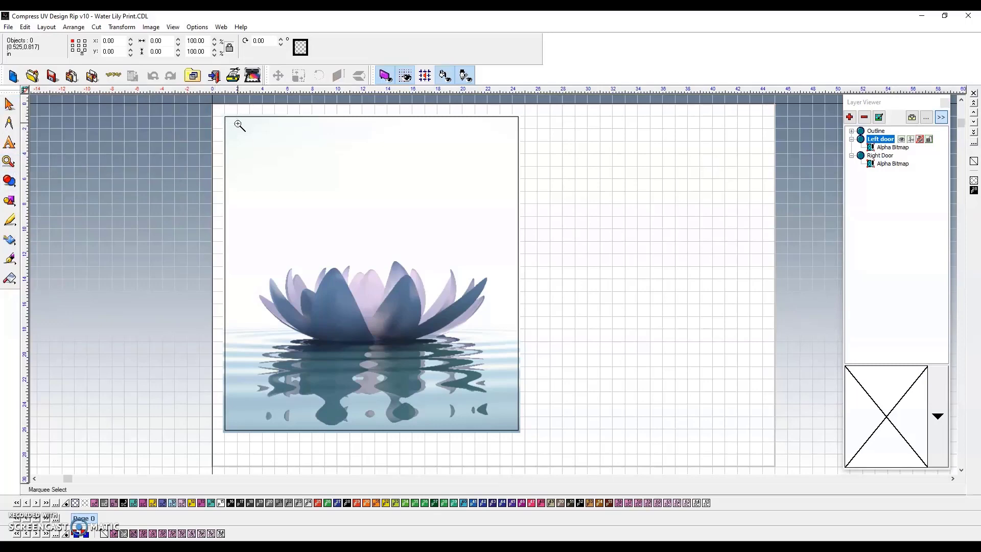
click(237, 124)
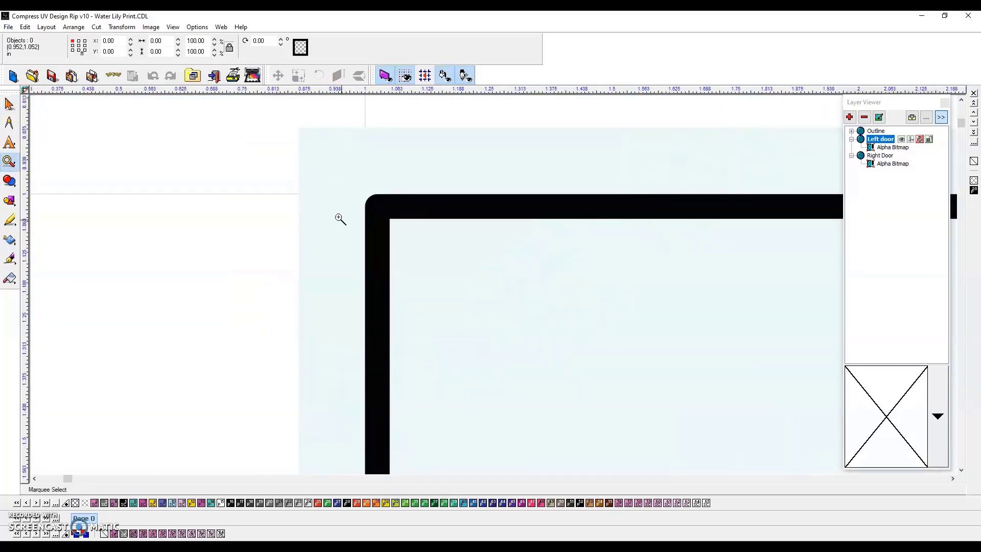
click(9, 161)
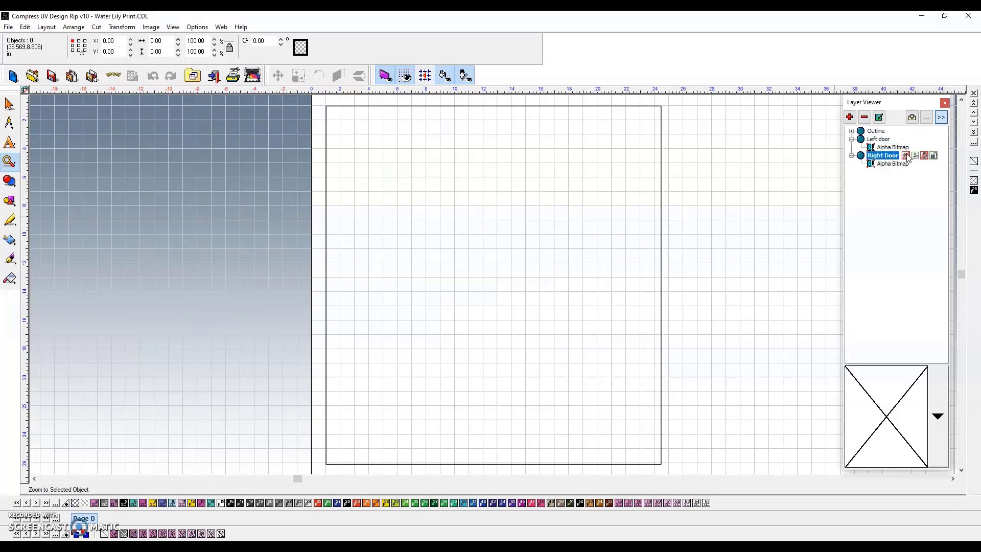
Fit the view to the Right Door image, hide its water image, then select Left door.
click(907, 155)
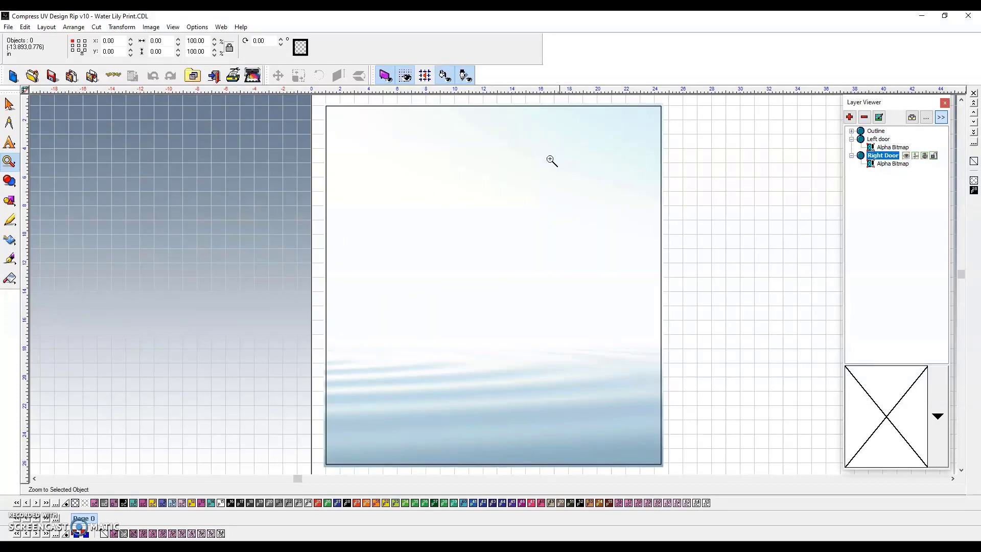
mouse_move(595, 199)
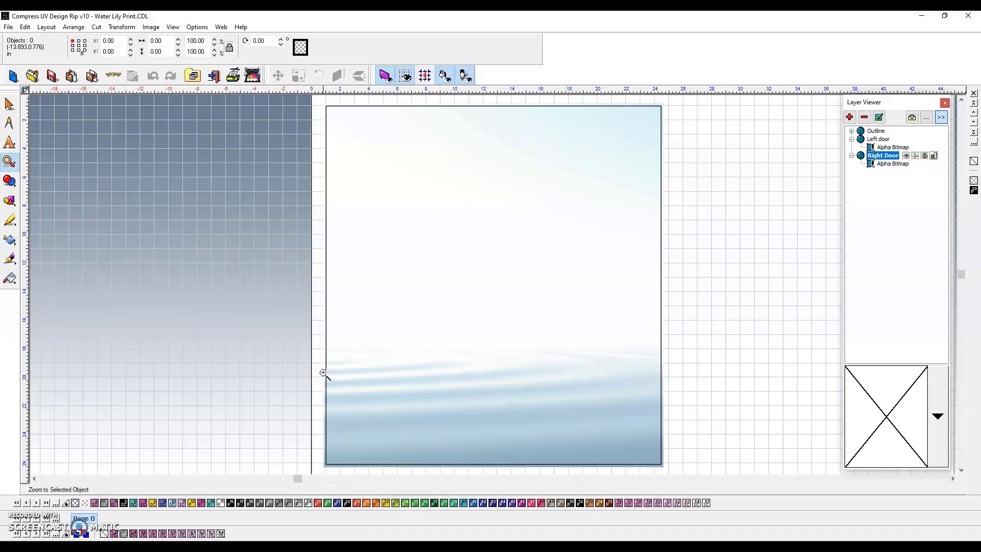
mouse_move(720, 392)
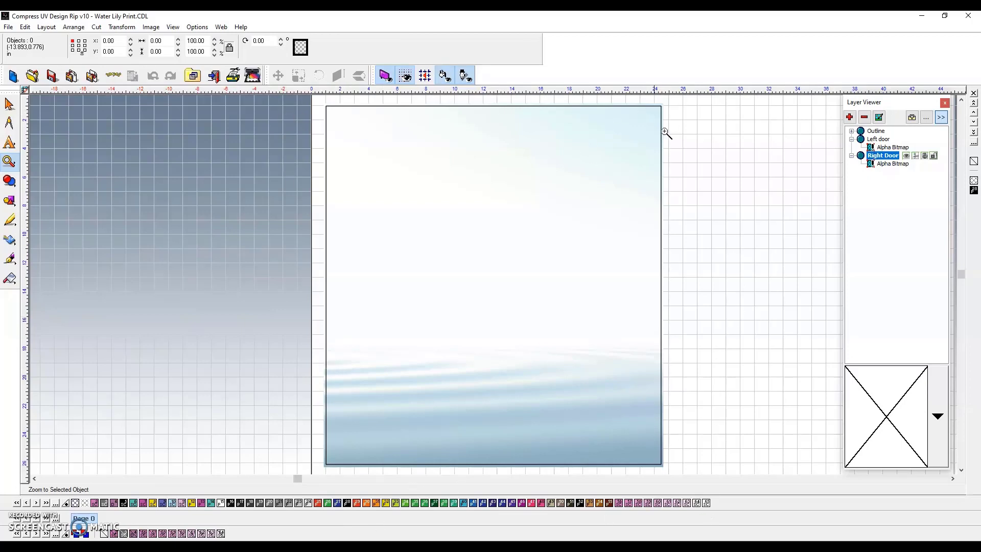
mouse_move(795, 229)
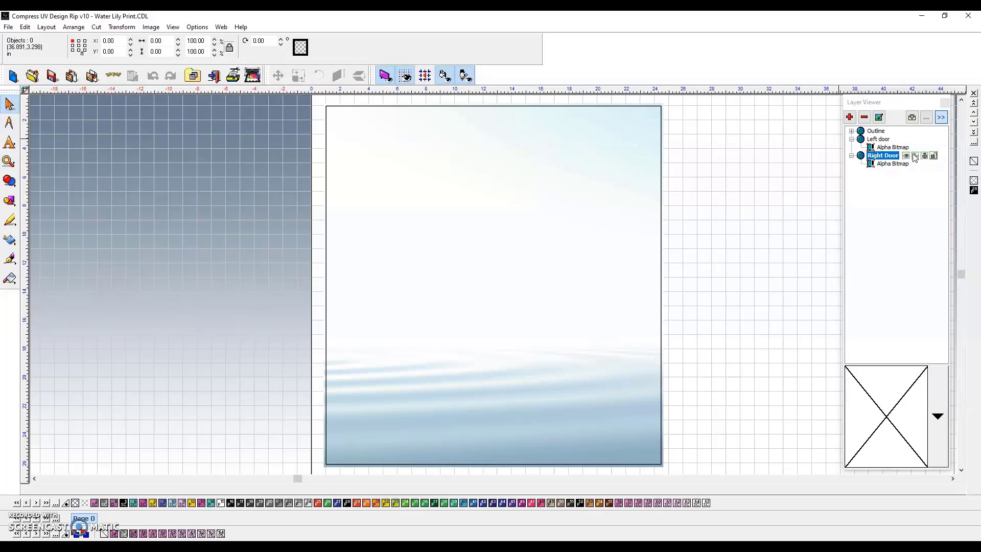
click(905, 147)
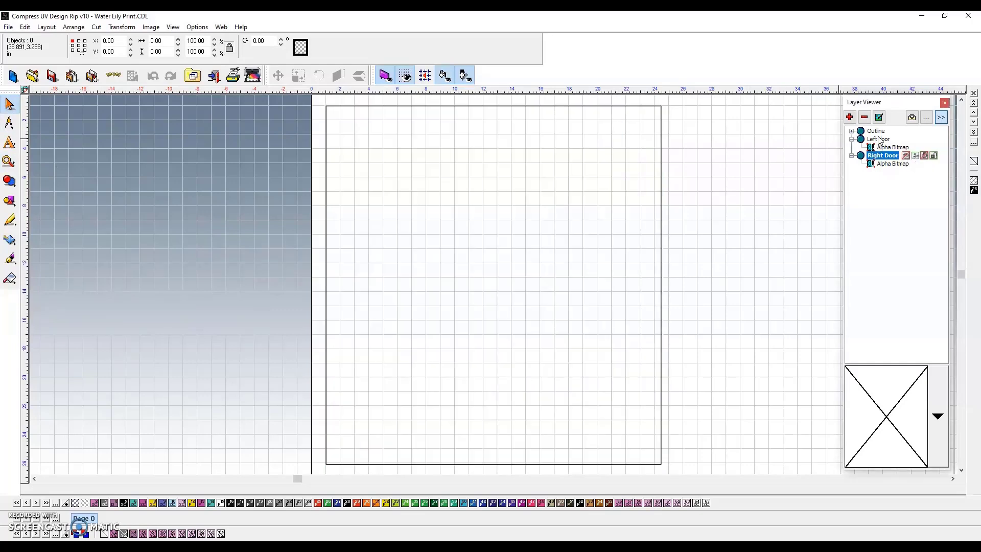
click(876, 130)
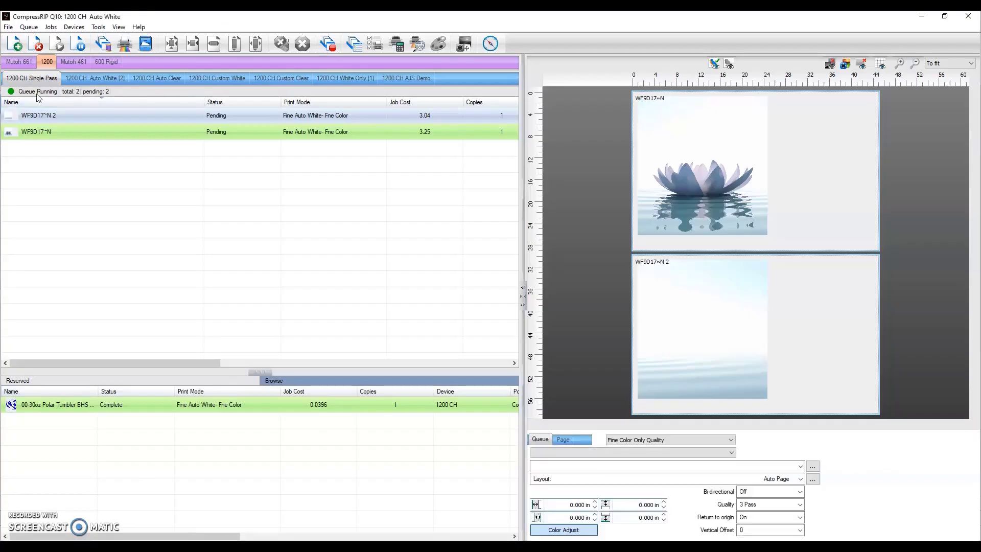
Browse the 1200 CH Single Pass, White Only and Auto White printer queues.
click(31, 78)
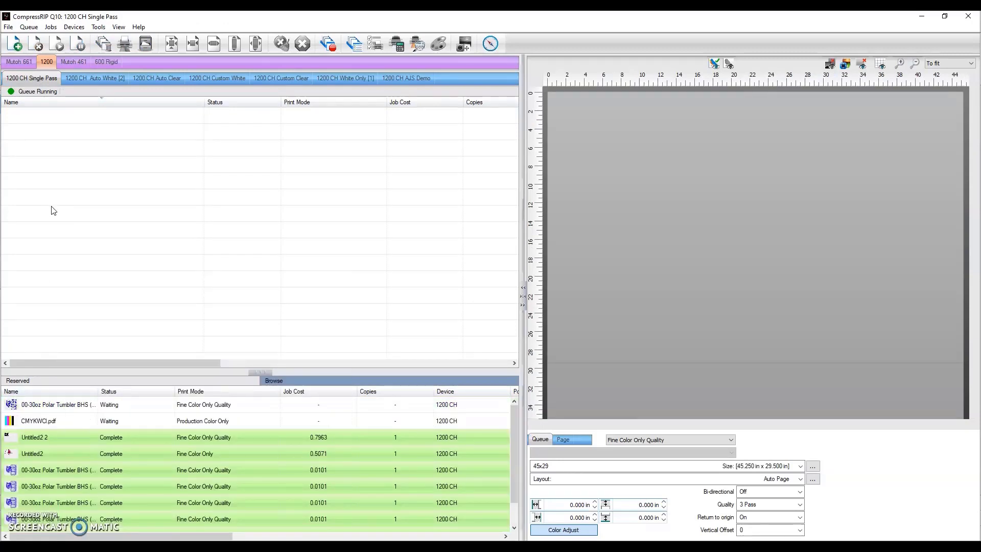
mouse_move(301, 94)
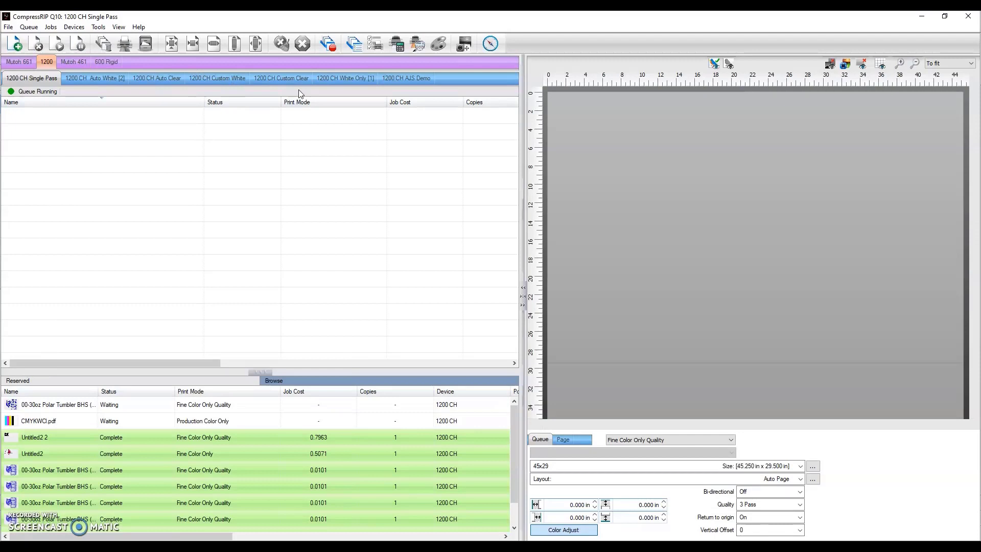
click(344, 78)
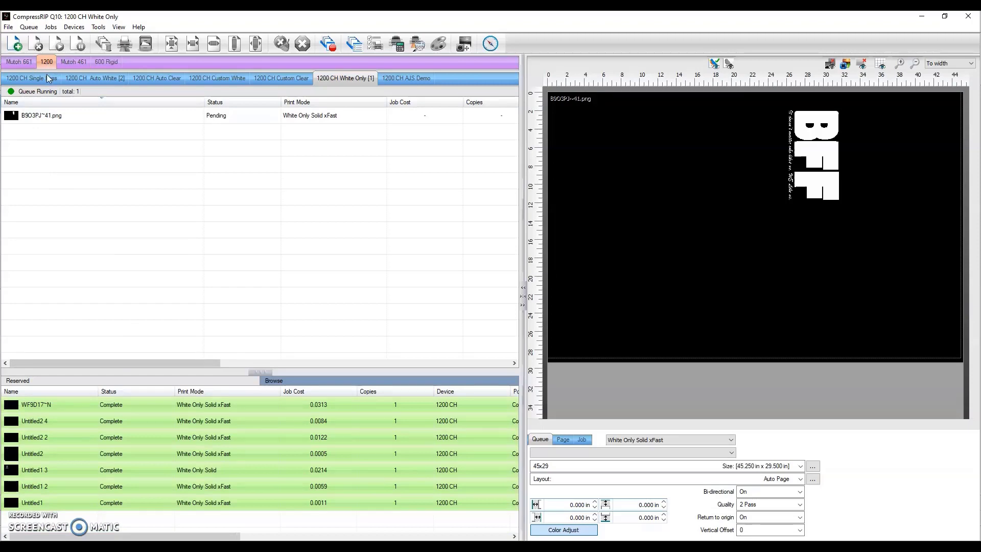
click(31, 78)
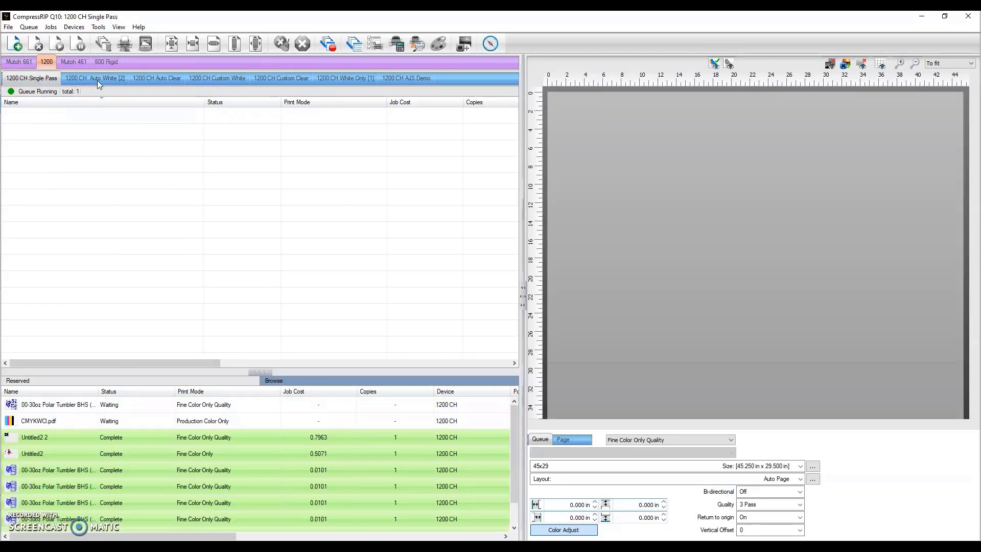
click(95, 78)
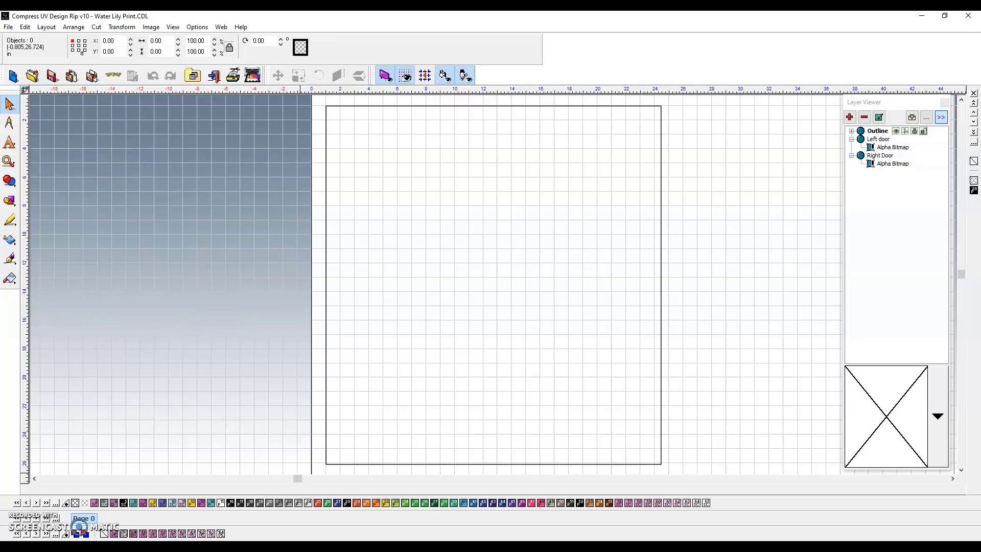
Show the Left door lily, hide the Outline layer, and send the layout to the Auto White queue.
click(877, 138)
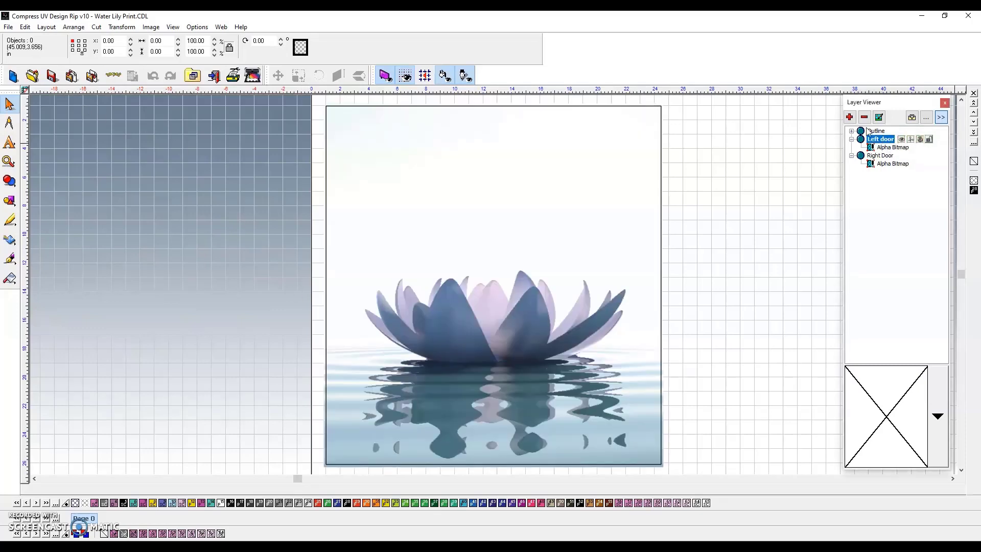
click(877, 130)
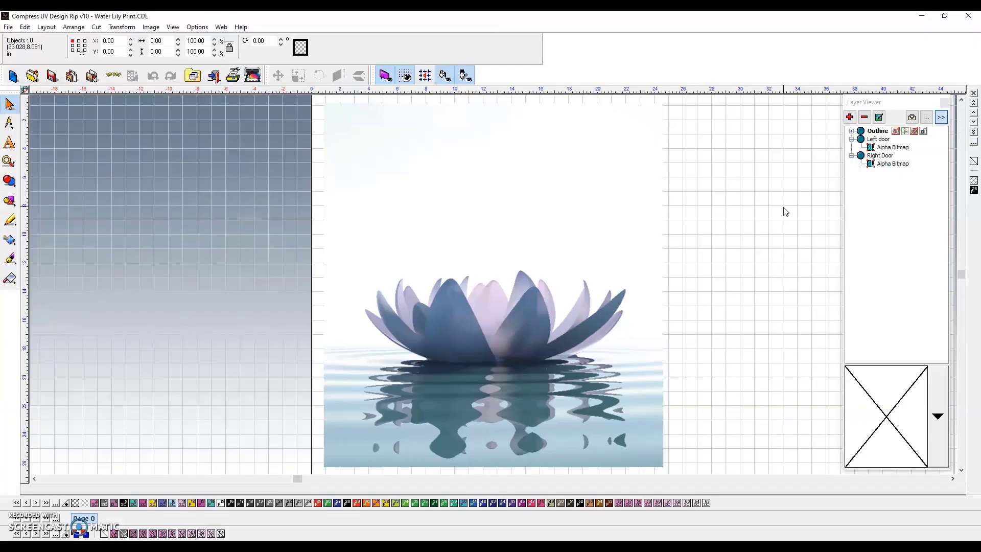
click(879, 139)
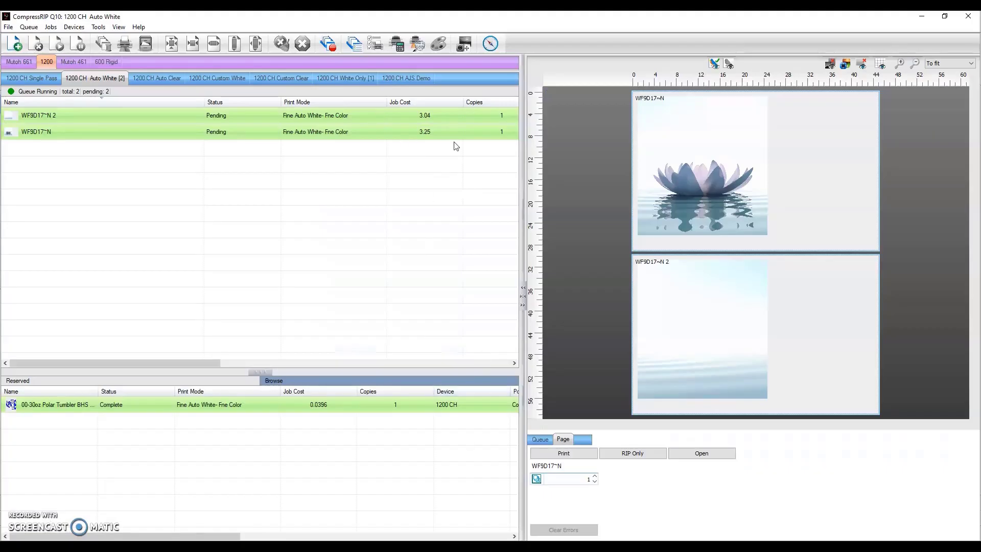
mouse_move(411, 125)
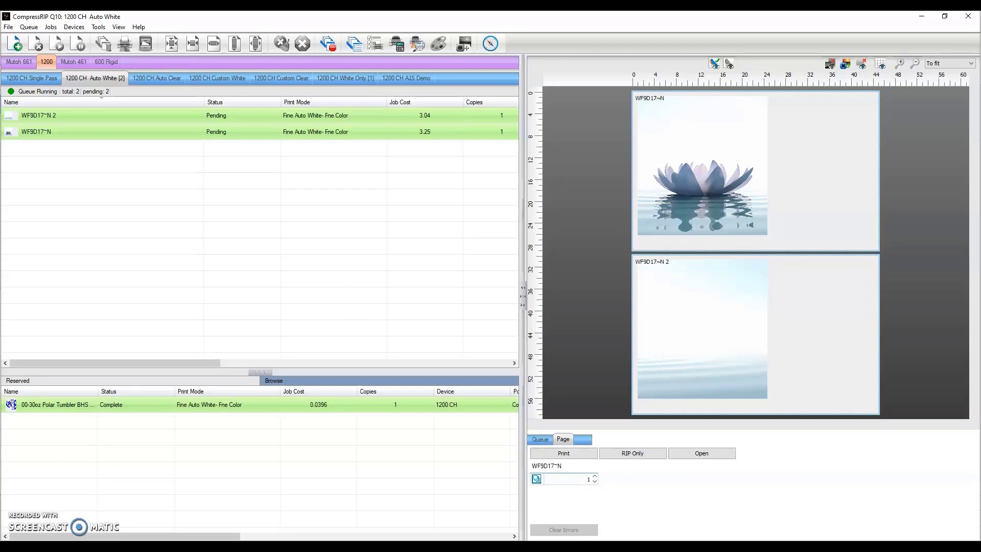
mouse_move(52, 522)
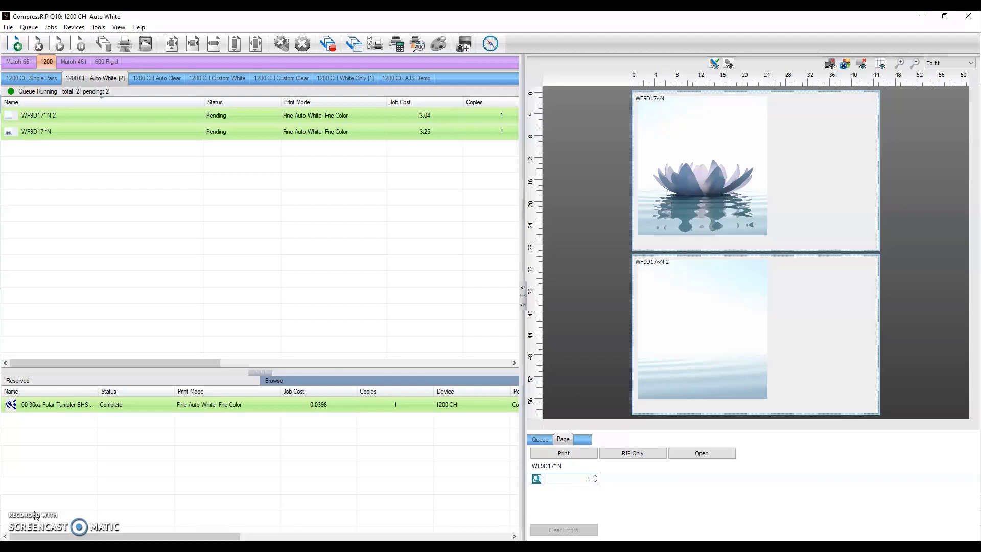
mouse_move(24, 506)
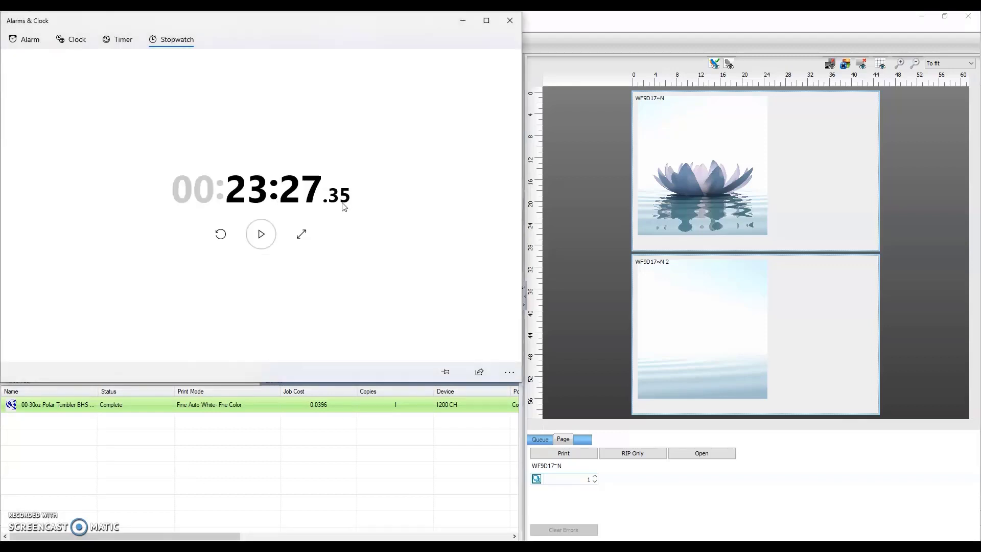
mouse_move(400, 171)
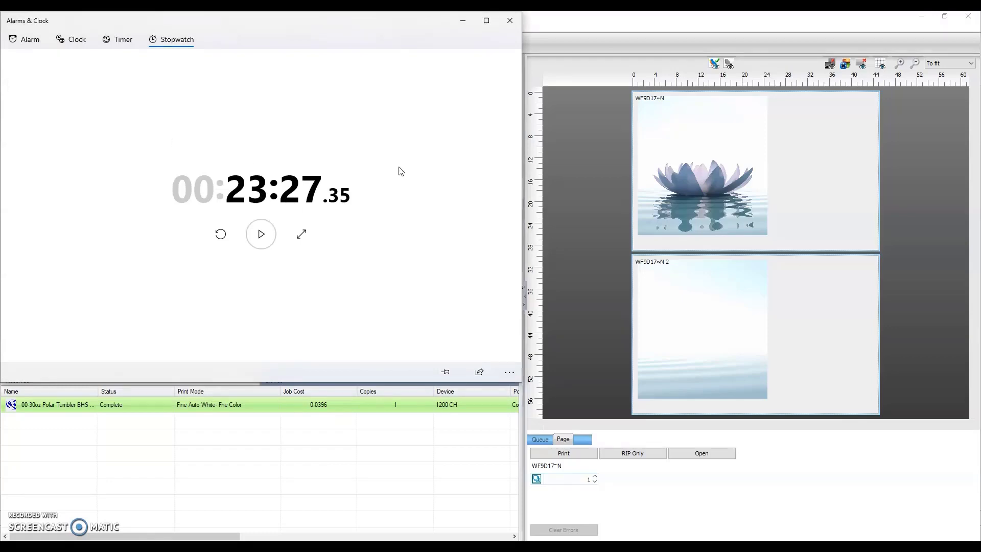